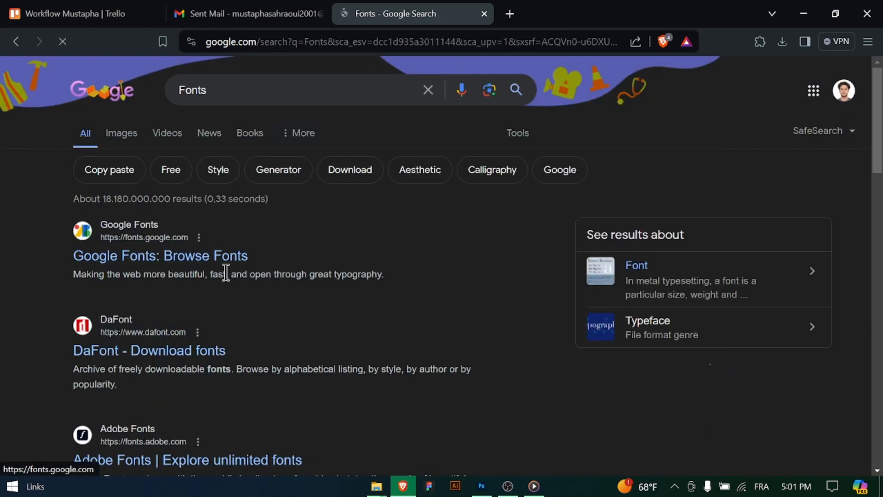
Step: Open Google Fonts, add the Jersey 20 Charted family to the selection, and download it
click(160, 255)
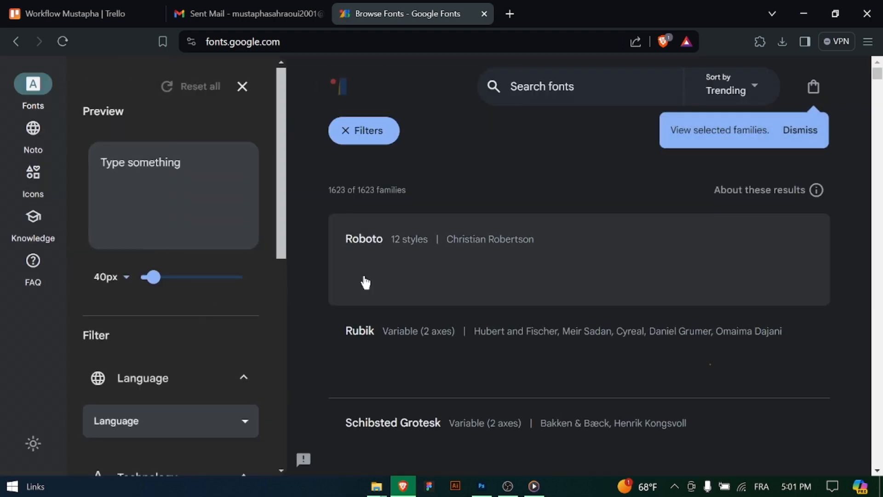
scroll(down, 3)
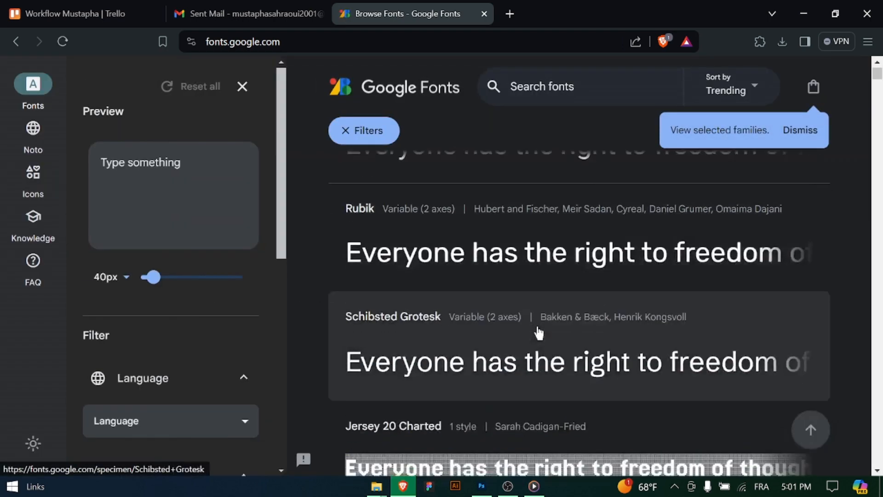
click(392, 426)
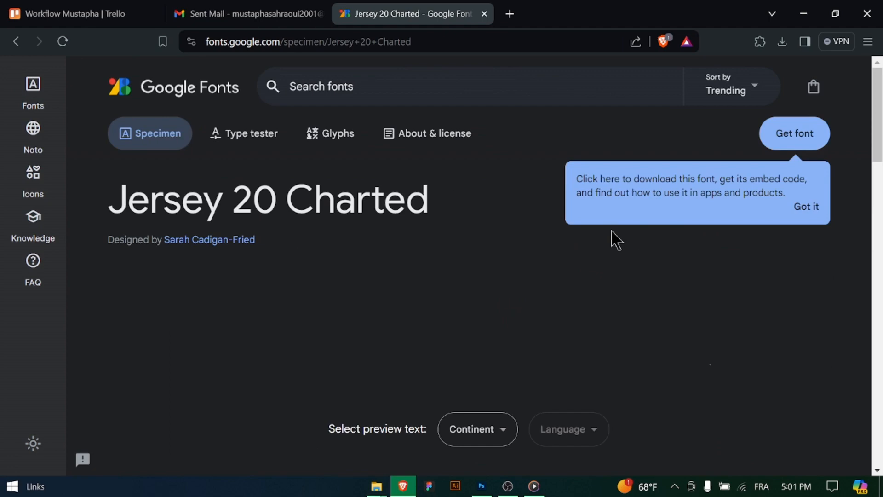
click(793, 134)
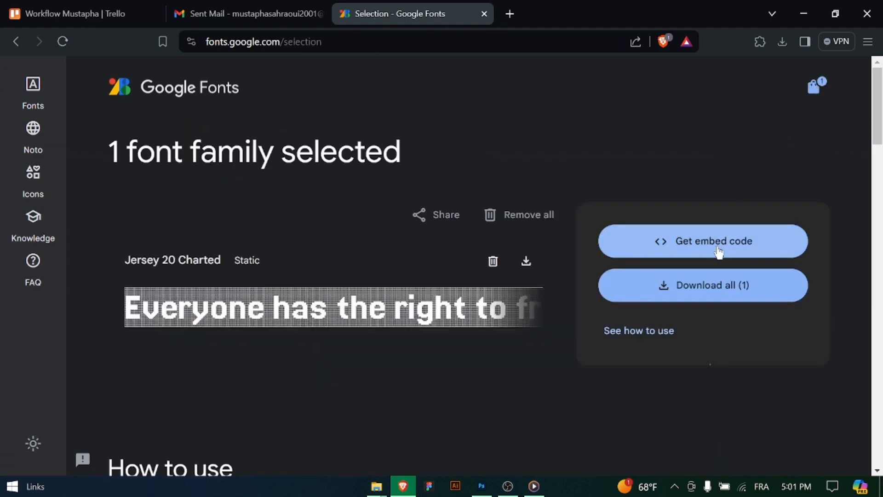
click(701, 284)
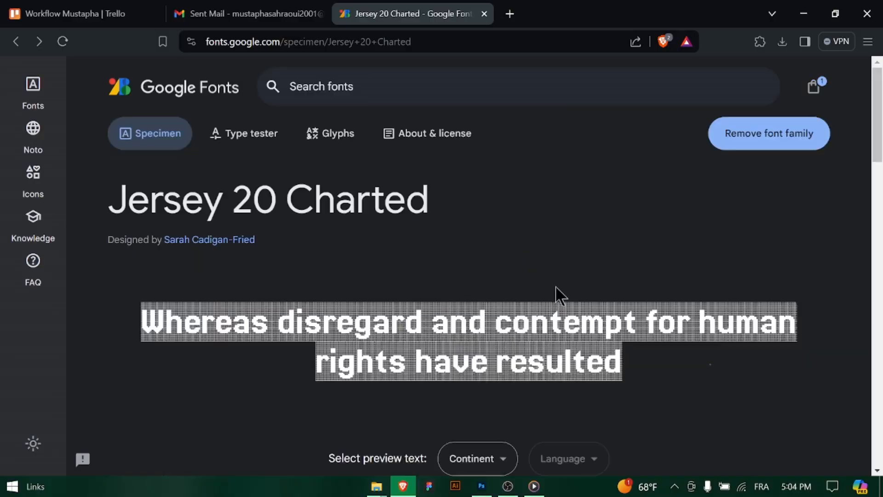
Step: Return to the catalogue, select the Rubik family, and save Rubik.zip to the desktop
click(15, 41)
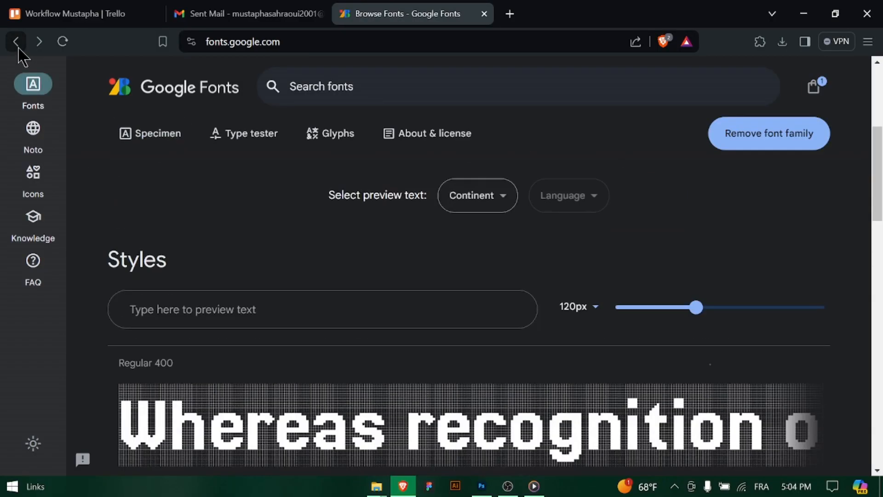
click(17, 41)
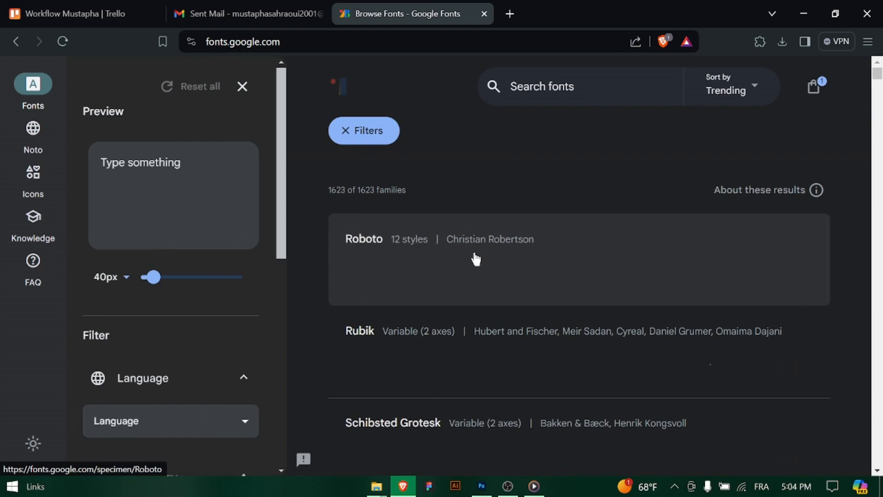
click(359, 331)
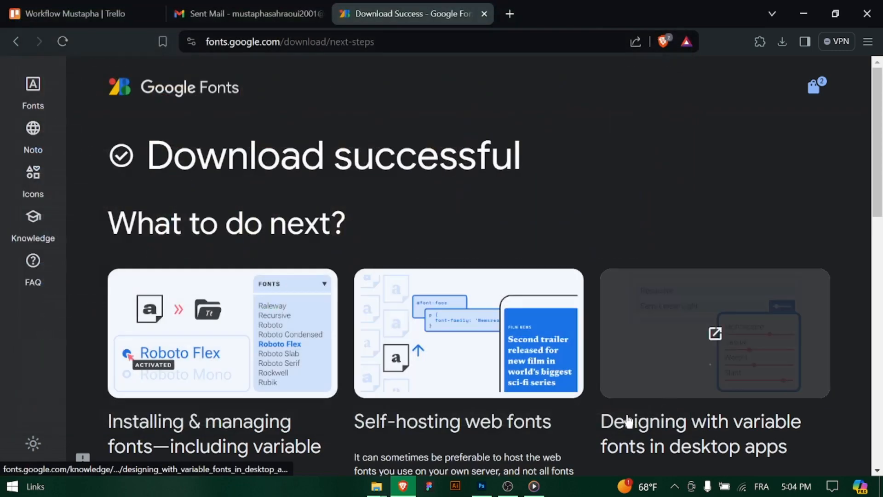
click(813, 87)
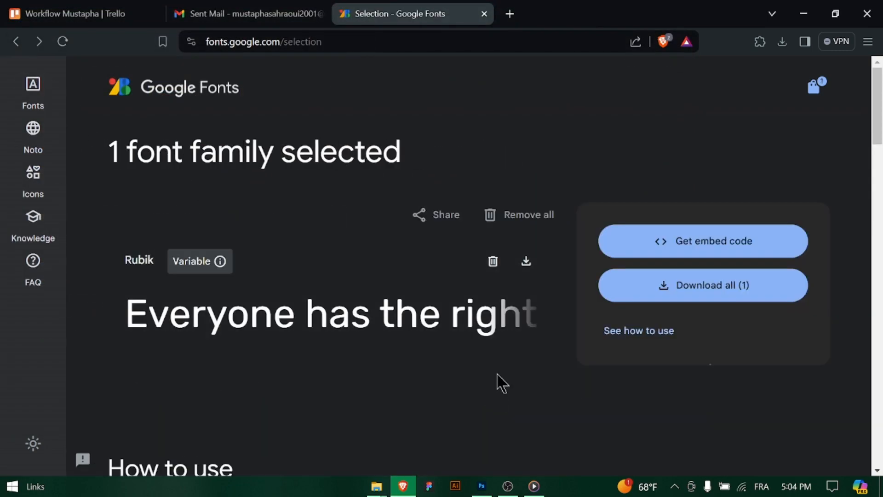
click(701, 285)
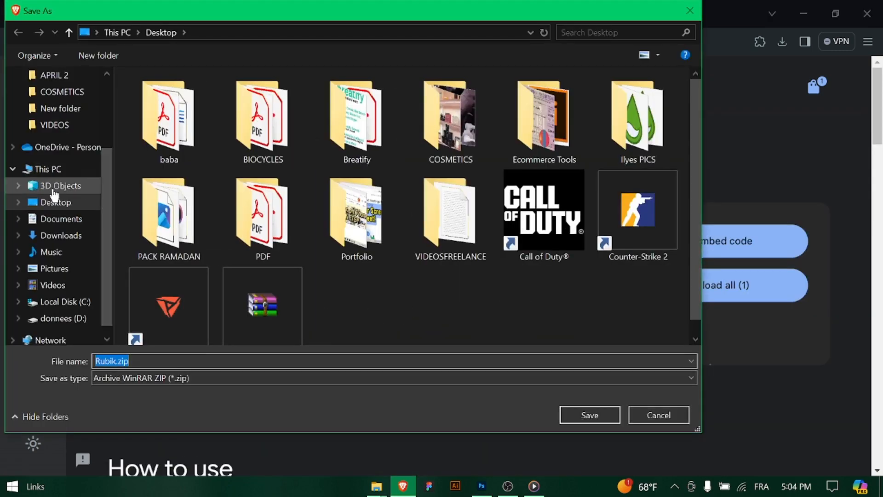
click(589, 414)
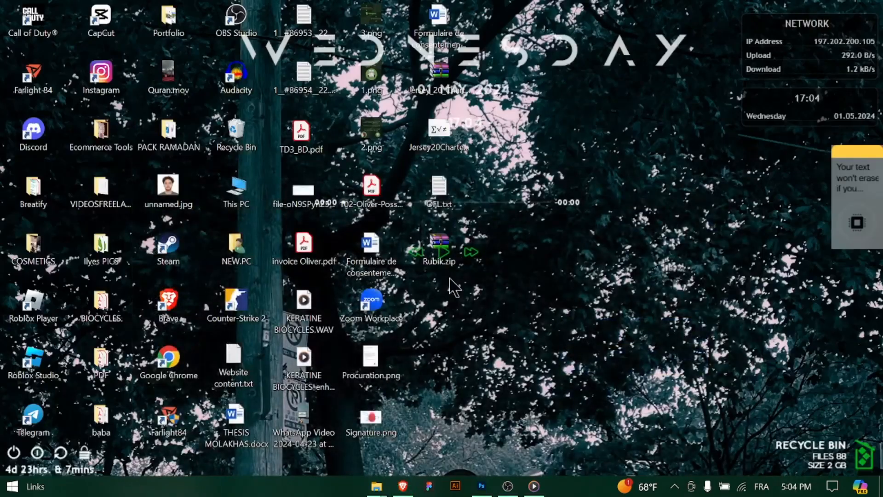
Step: Extract Rubik.zip to the desktop, overwrite OFL.txt, and open the Rubik Light Italic font file
double_click(438, 244)
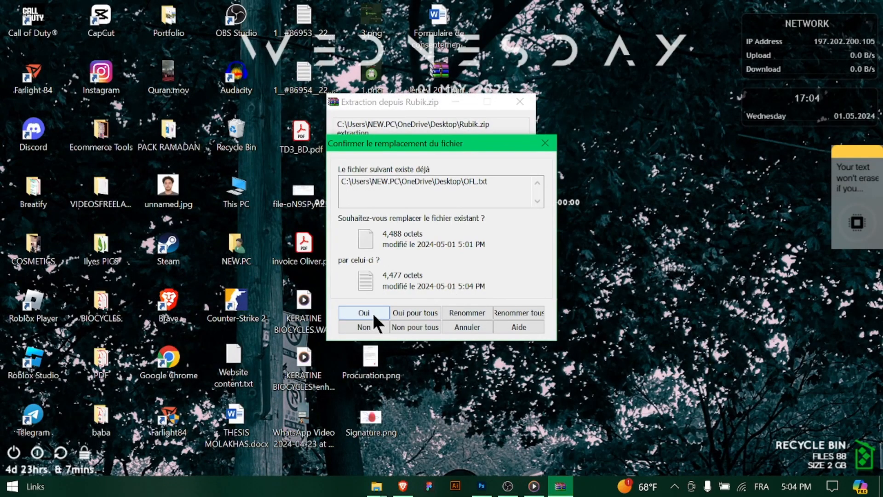
click(356, 312)
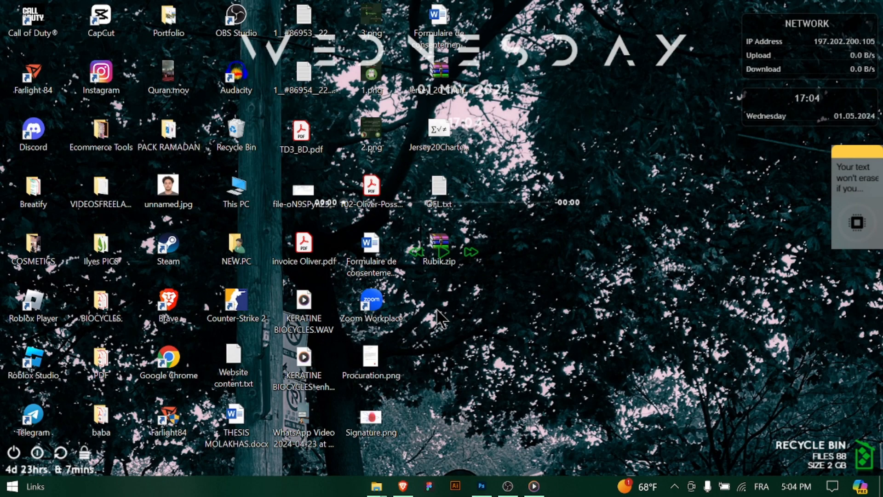
click(178, 140)
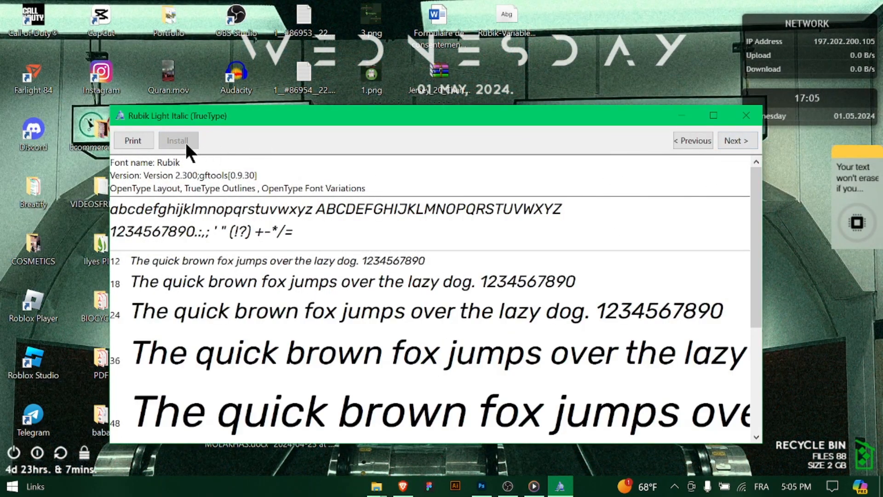
Step: Install Rubik, browse its styles such as Rubik Light, then close Font Viewer
click(735, 140)
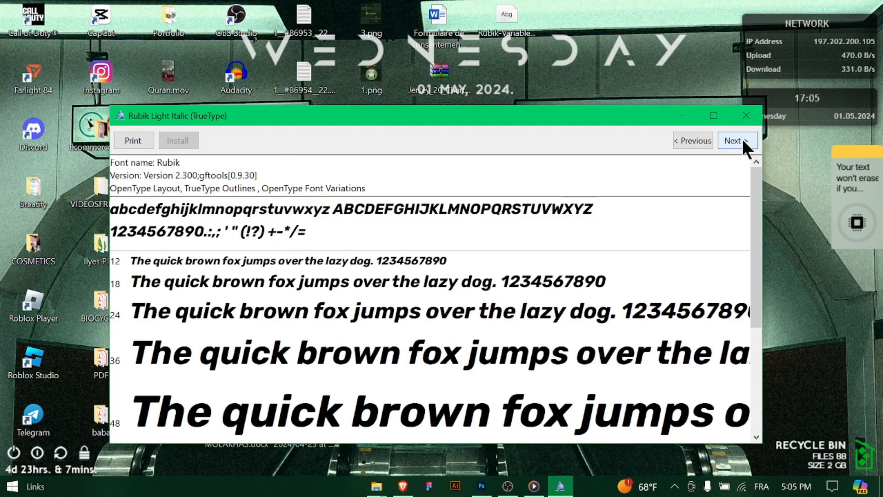
click(736, 140)
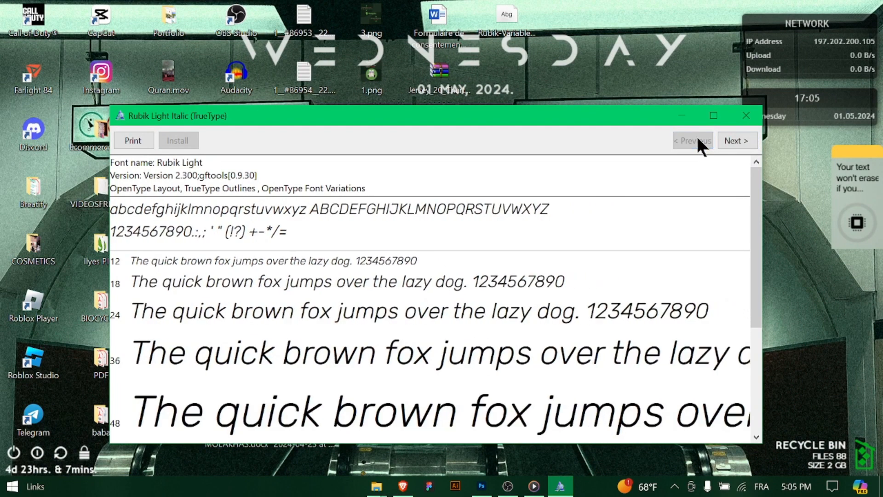
click(692, 141)
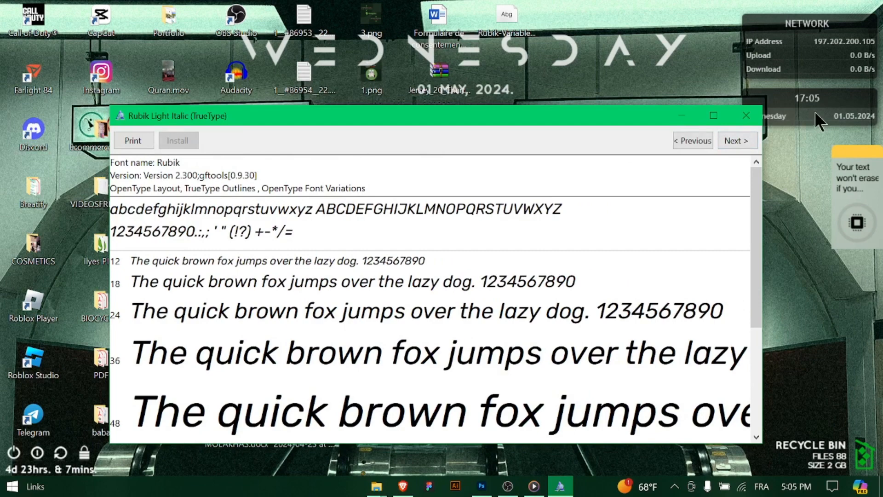
click(692, 140)
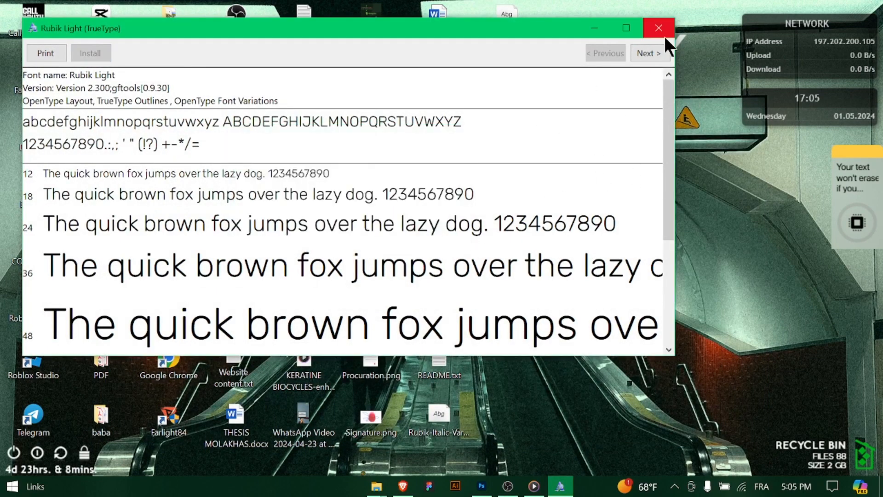
click(657, 28)
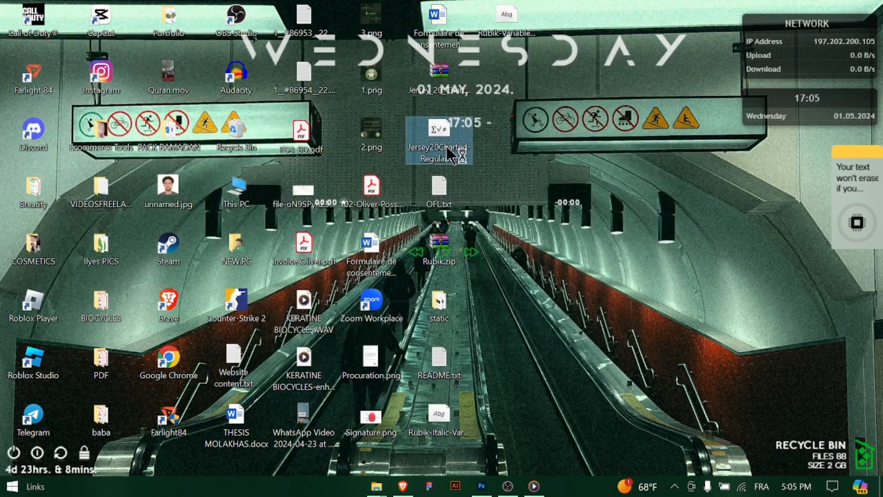
Step: Open the Jersey20Charted Regular font file, then force-close the unresponsive Font Viewer
double_click(438, 146)
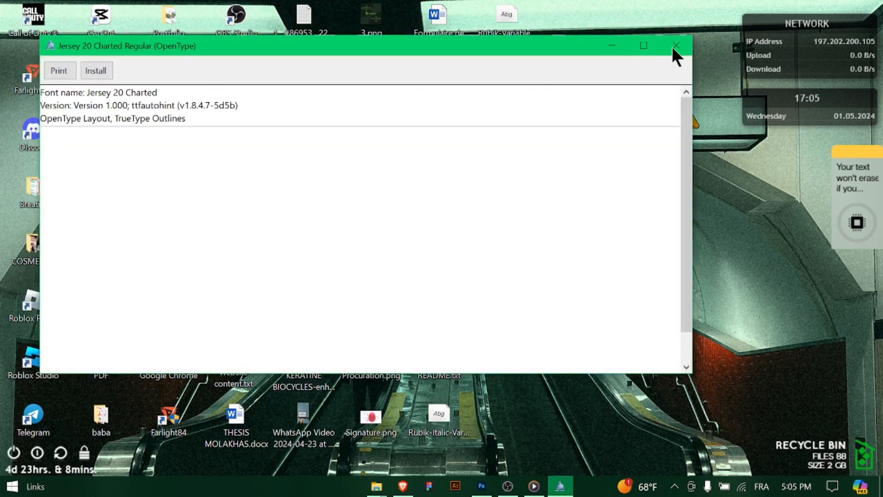
mouse_move(684, 59)
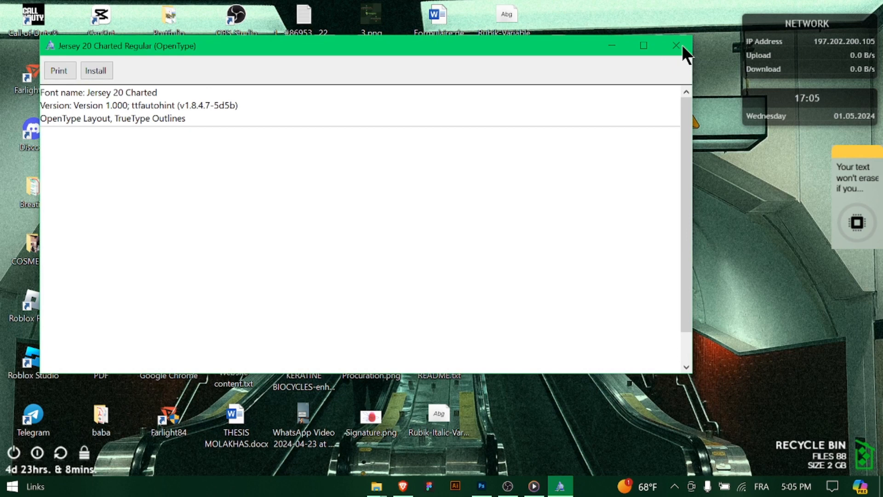
click(95, 70)
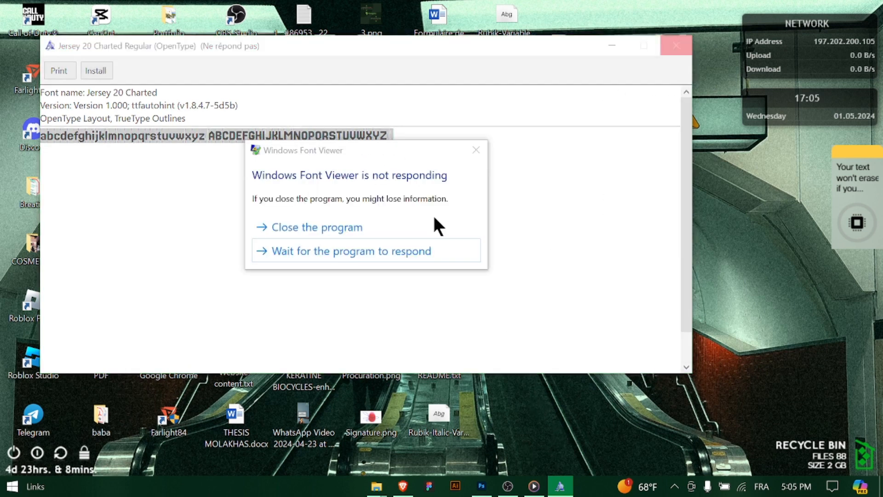
click(316, 226)
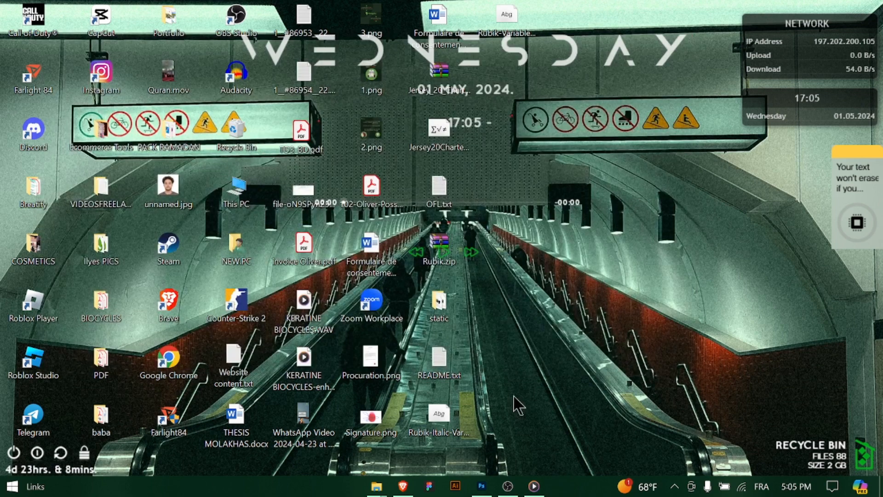
Step: Add a text layer to the KERALINE photo and open the font family dropdown
click(480, 485)
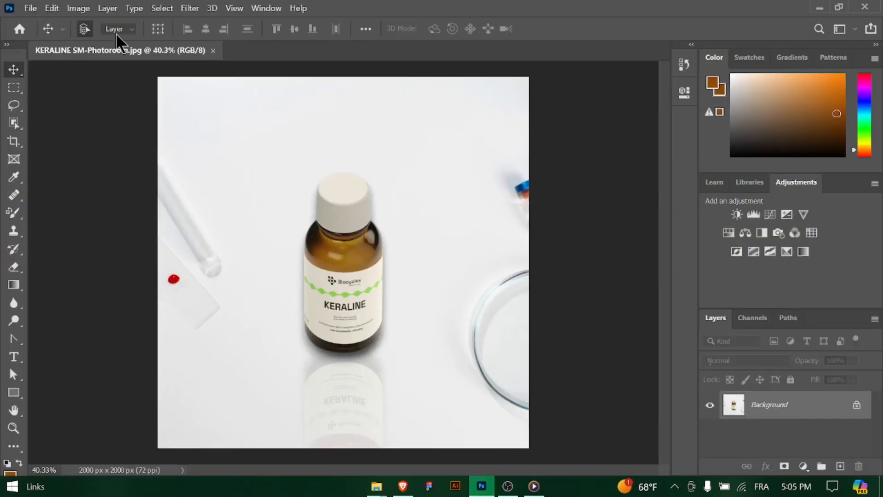
mouse_move(267, 141)
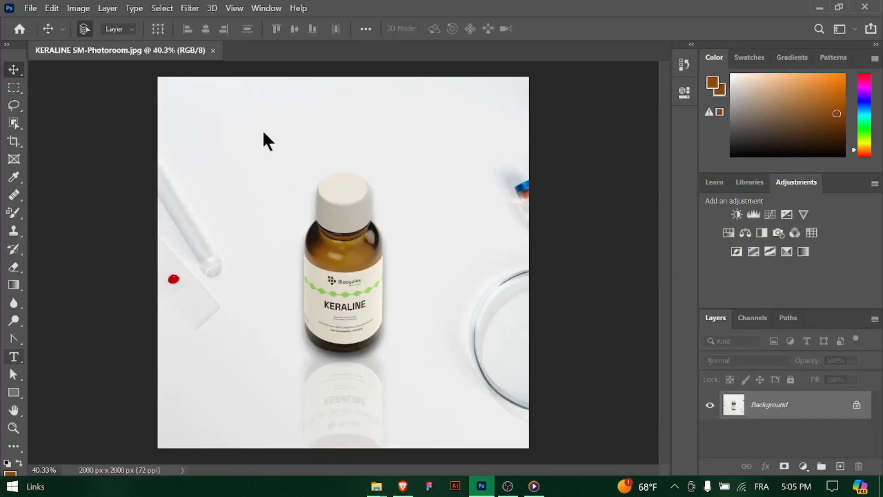
click(13, 356)
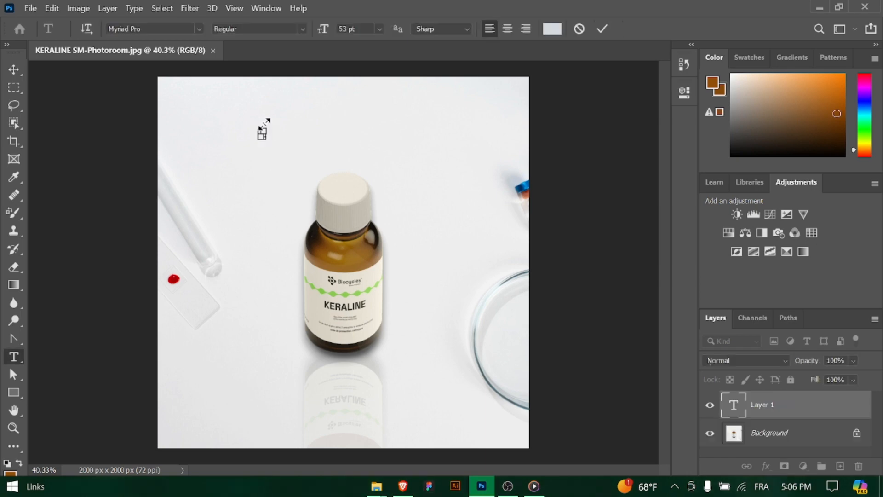
click(153, 29)
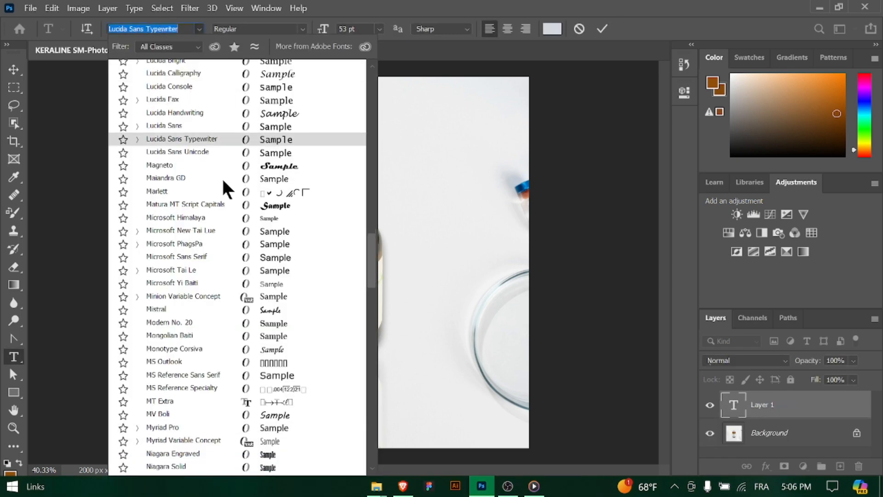